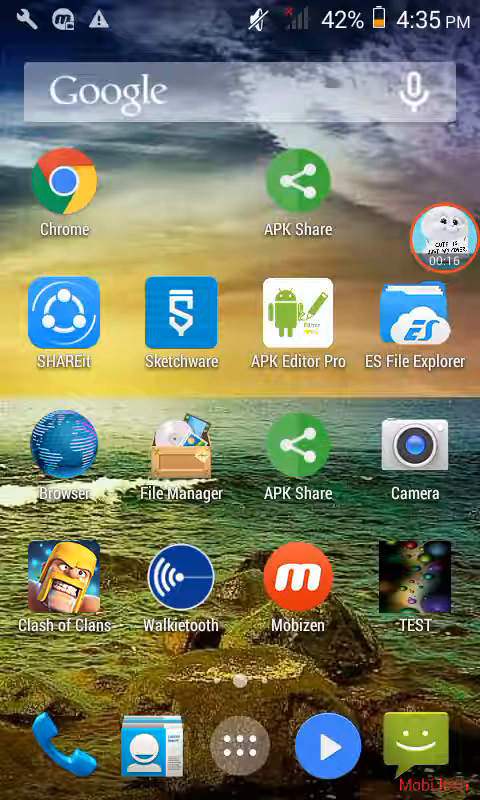
Launch Sketchware from the home screen to show its project list
click(180, 312)
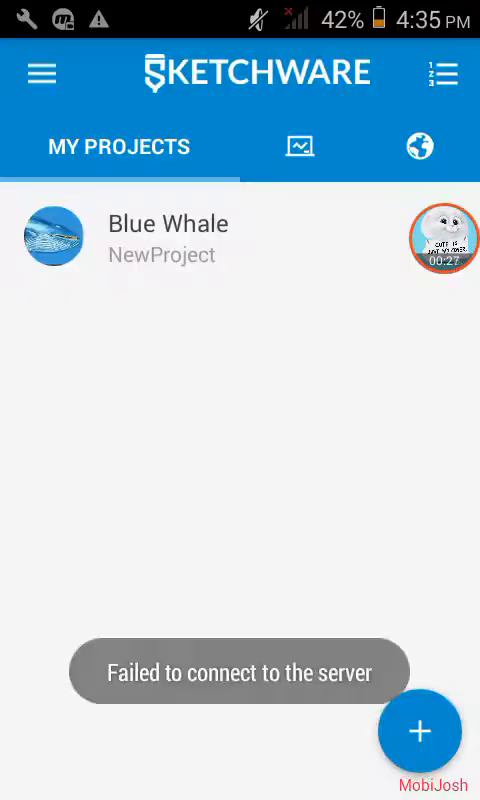
Create NewProject2 with default settings and open its main.xml layout editor
click(420, 728)
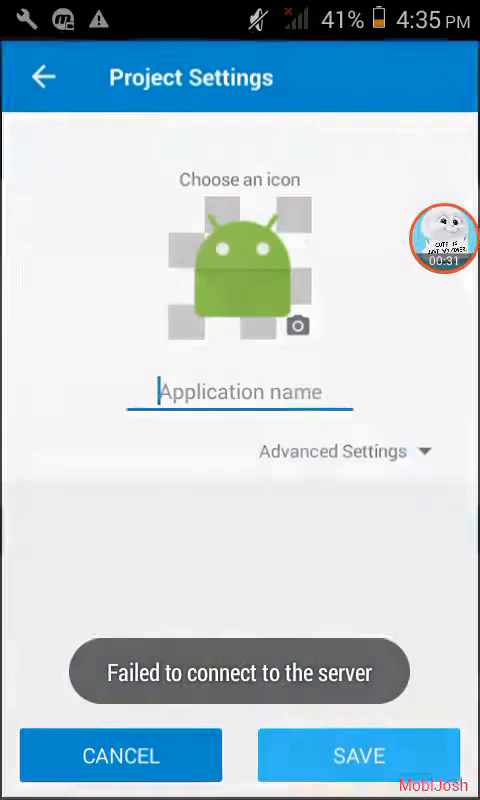
click(238, 392)
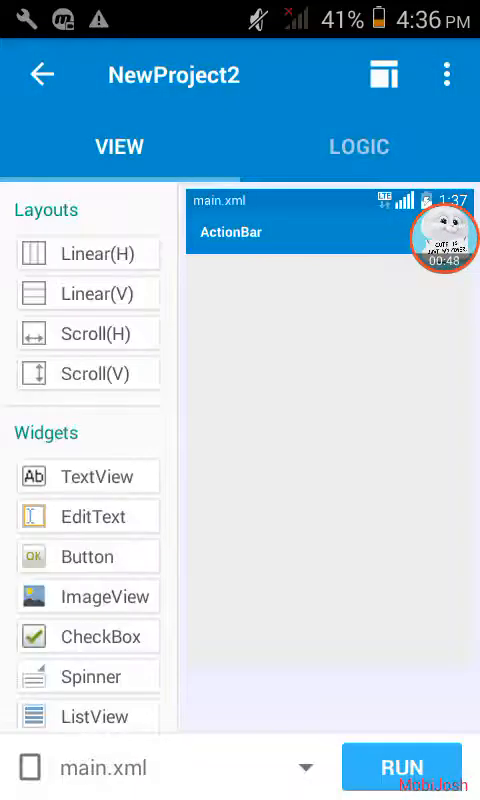
Add a Button to main.xml labelled SEND with a 20sp text size
scroll(down, 3)
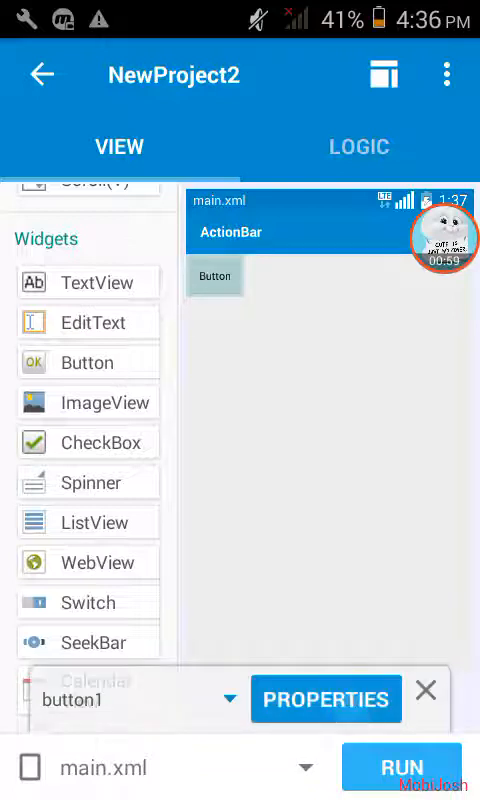
click(326, 700)
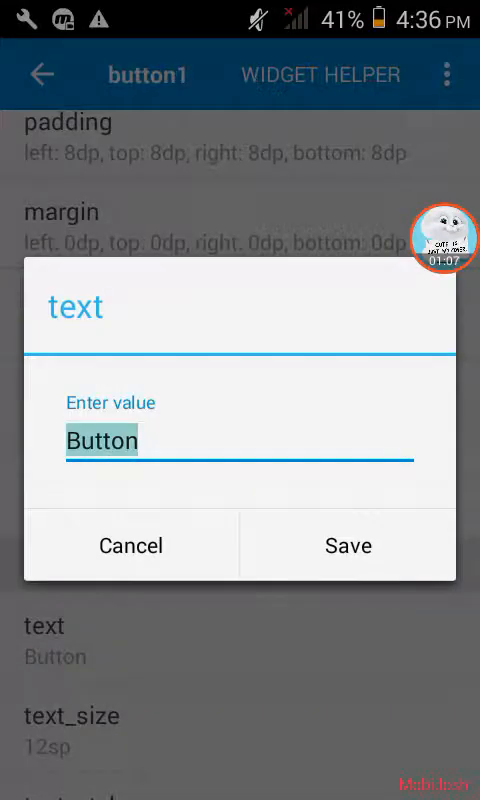
click(100, 440)
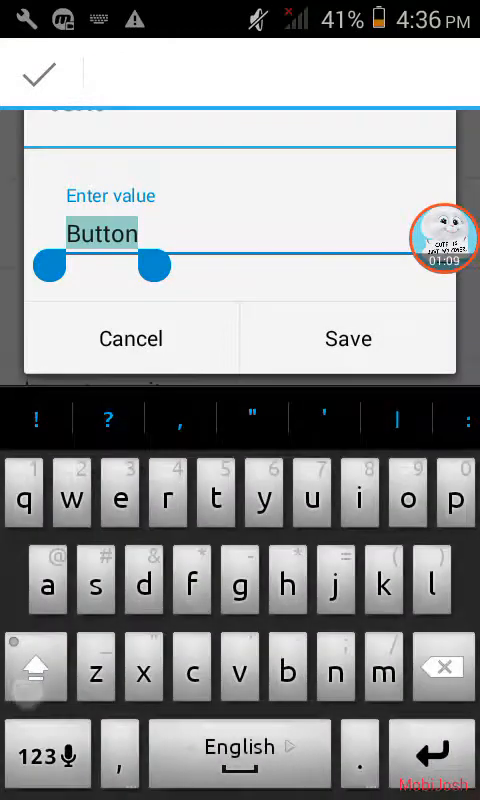
text(SEND)
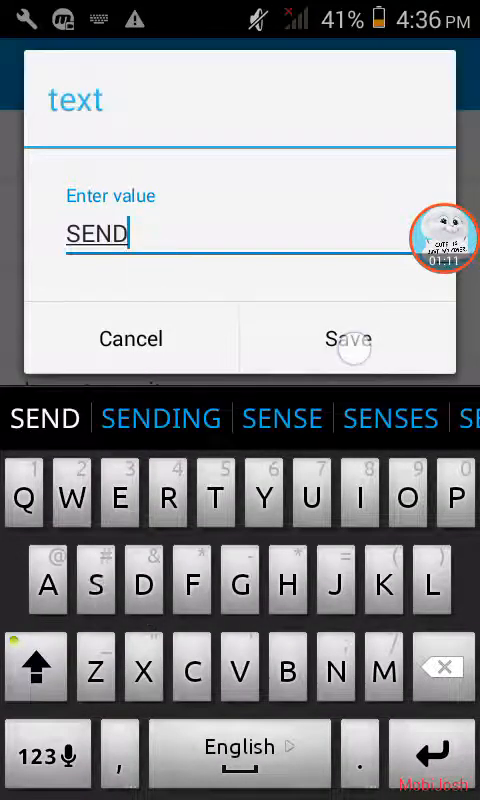
click(352, 338)
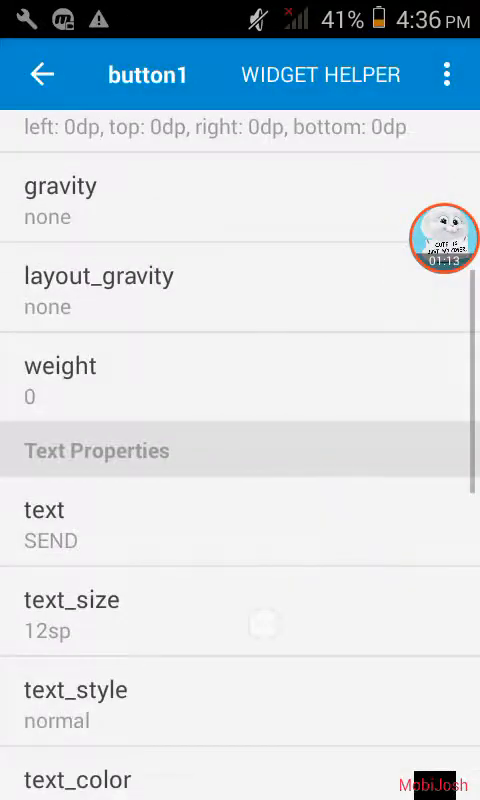
click(72, 600)
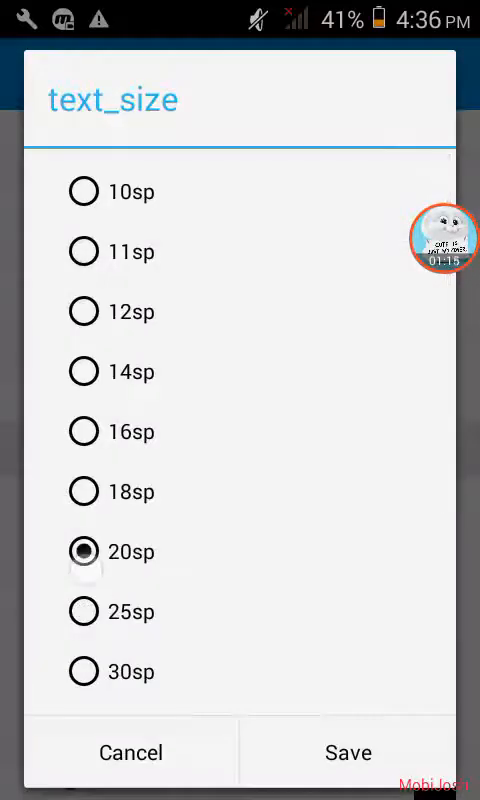
click(348, 752)
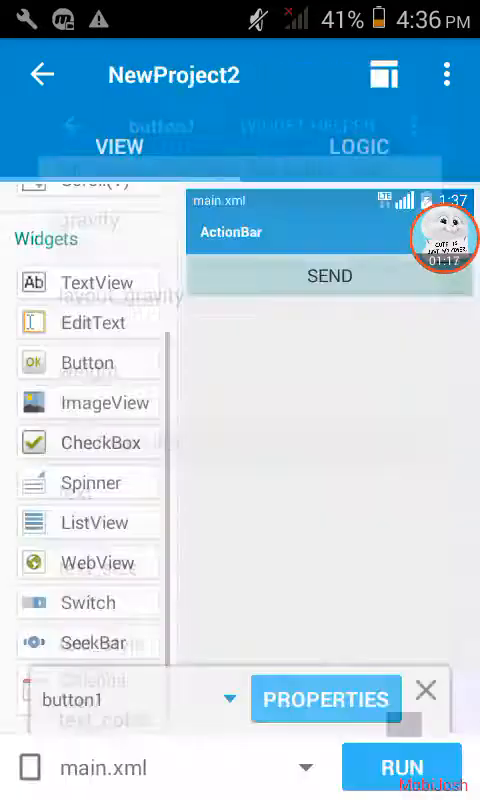
In the LOGIC section, add an Intent component named email
click(358, 146)
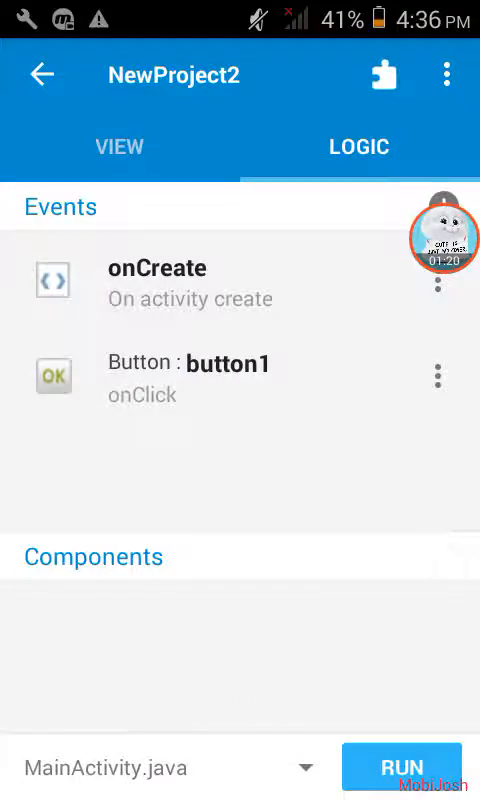
click(442, 556)
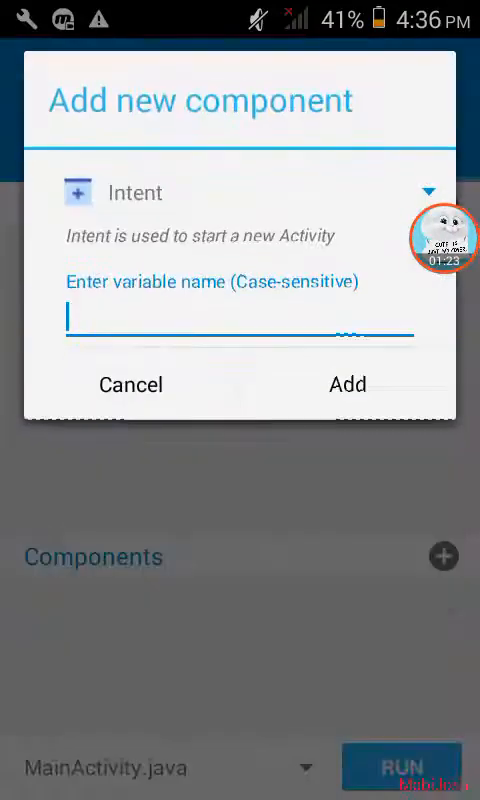
click(238, 318)
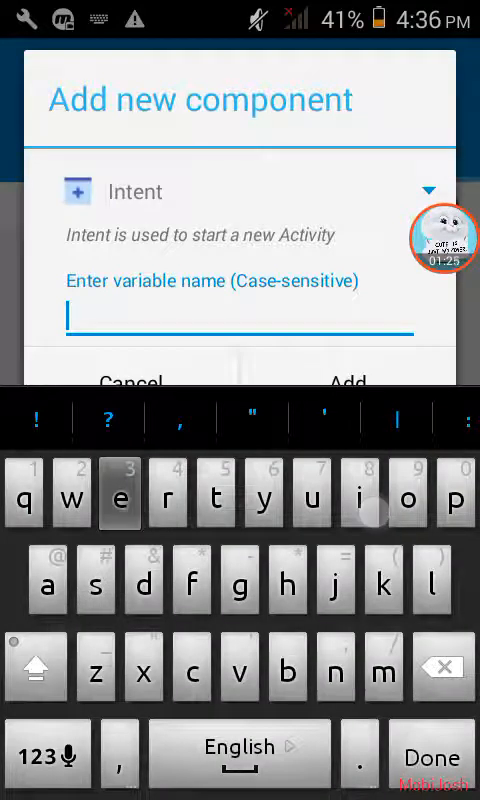
text(emzil)
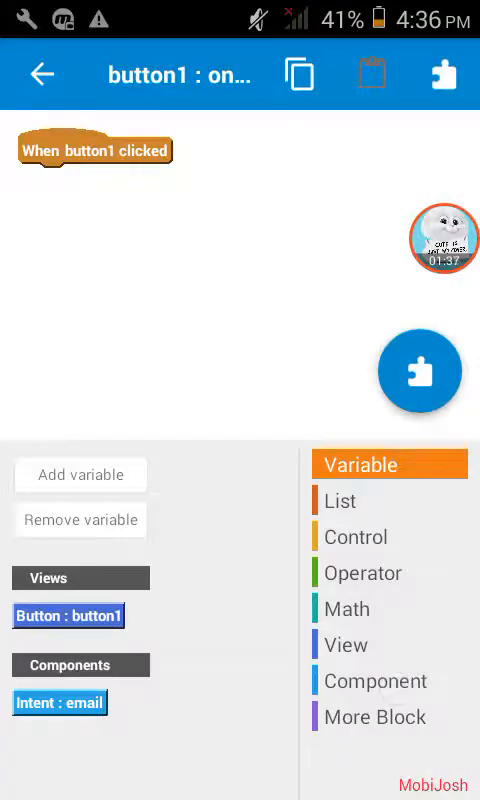
Choose the email intent component for button1's click blocks
click(376, 680)
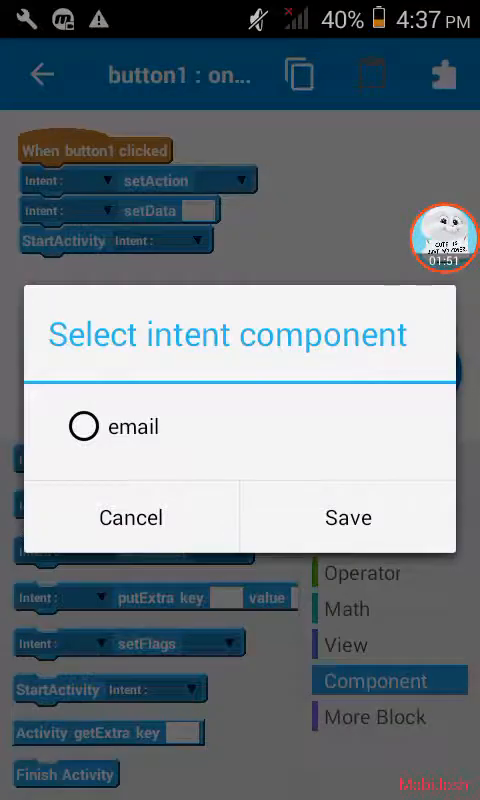
click(348, 516)
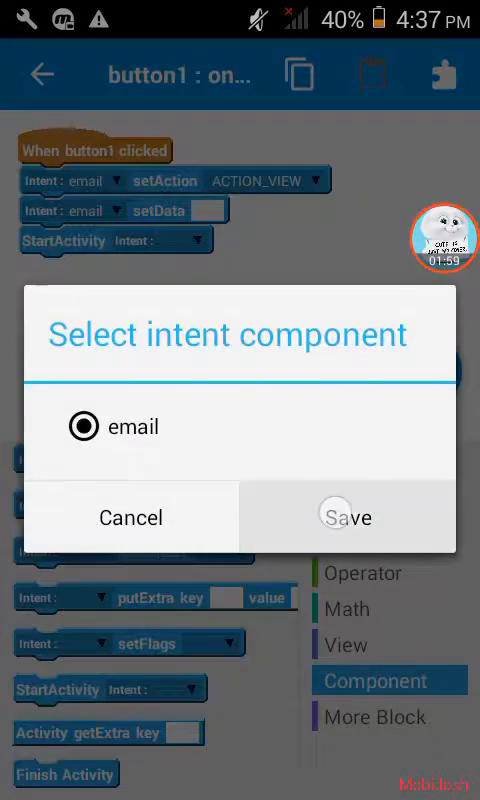
click(346, 516)
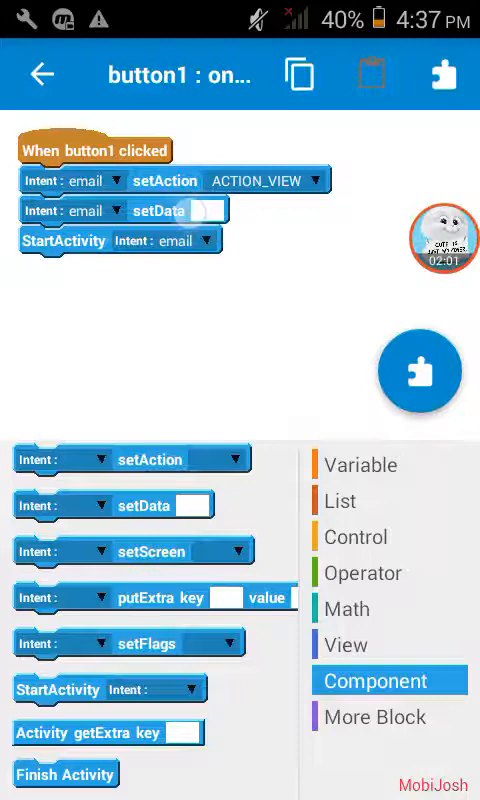
click(196, 212)
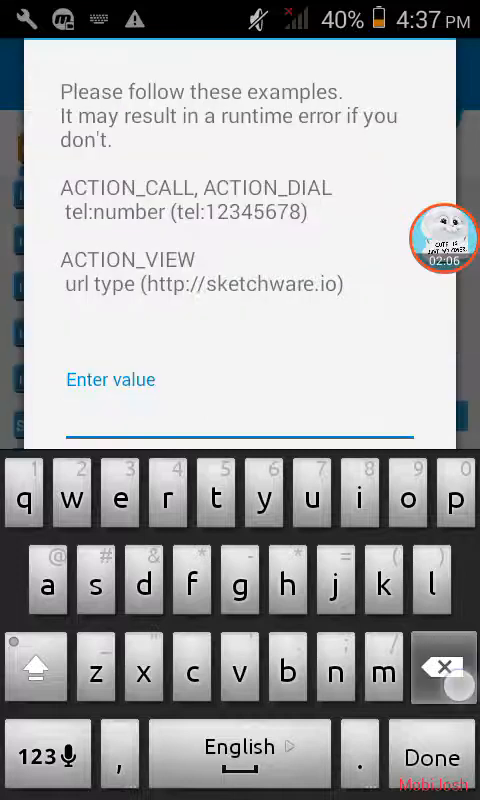
text(mailto:)
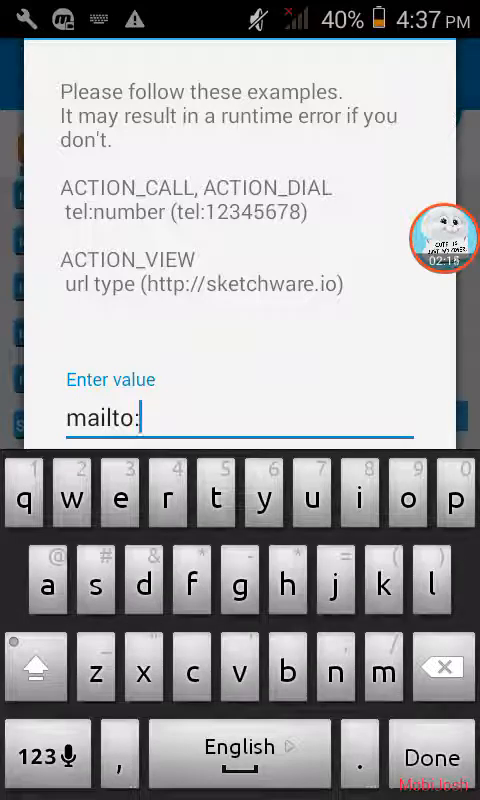
text(t)
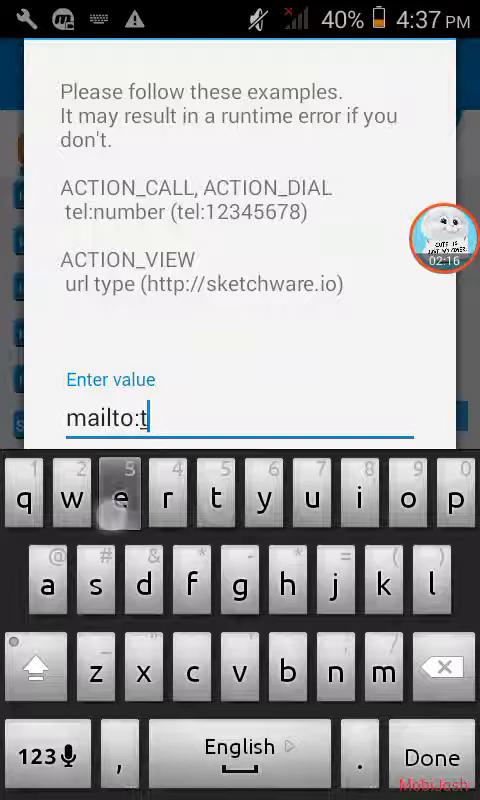
text(est@)
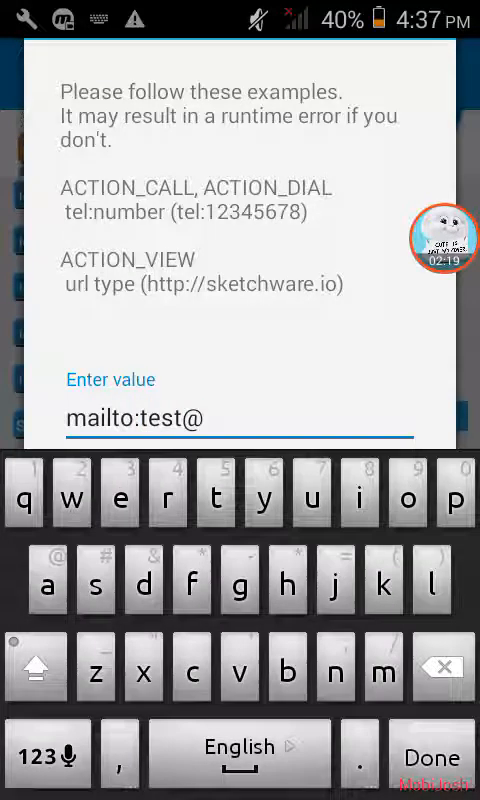
text(gmail)
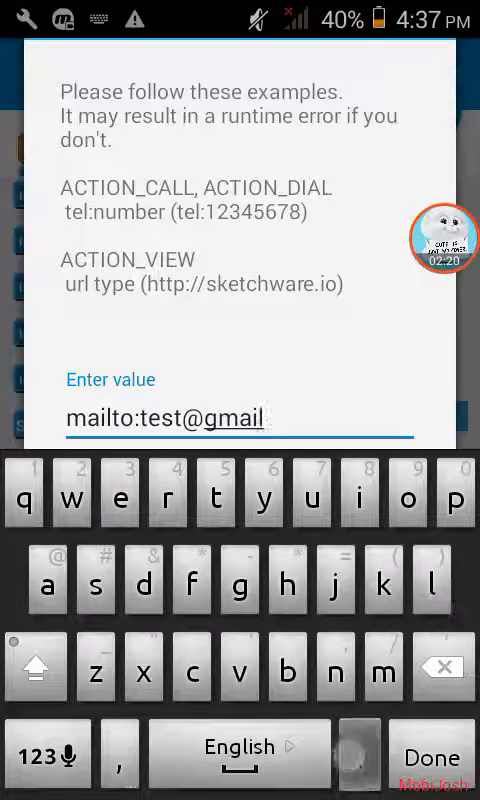
text(.com)
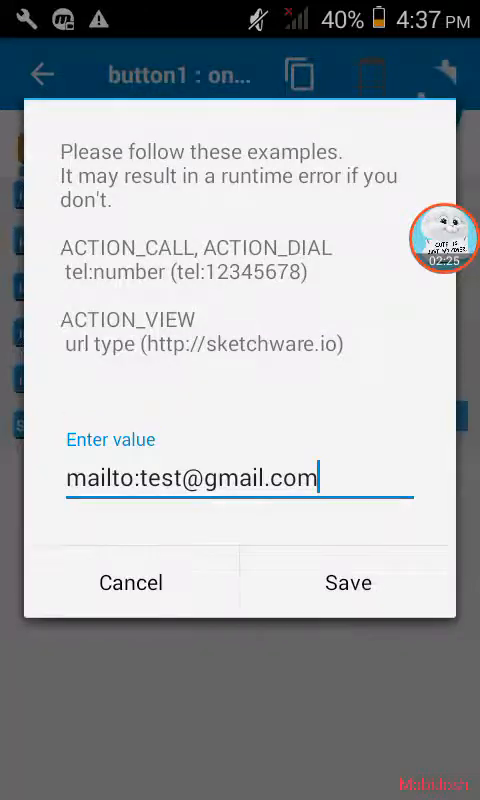
click(348, 584)
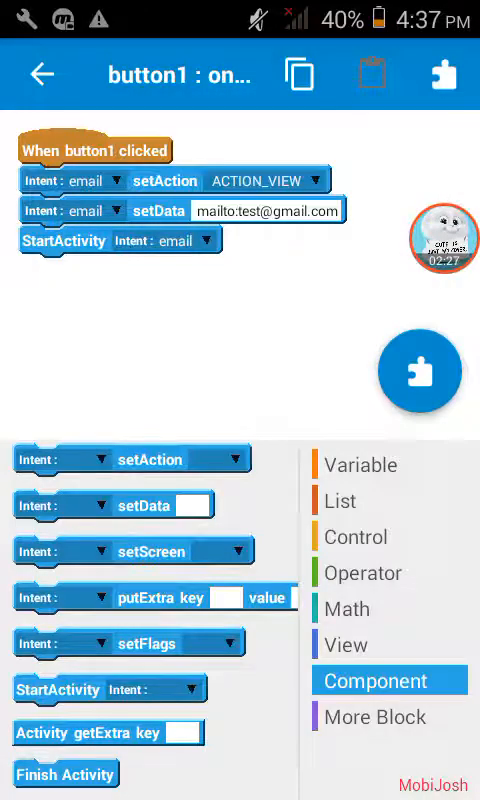
Leave the block editor and run the app to test the SEND button
click(420, 370)
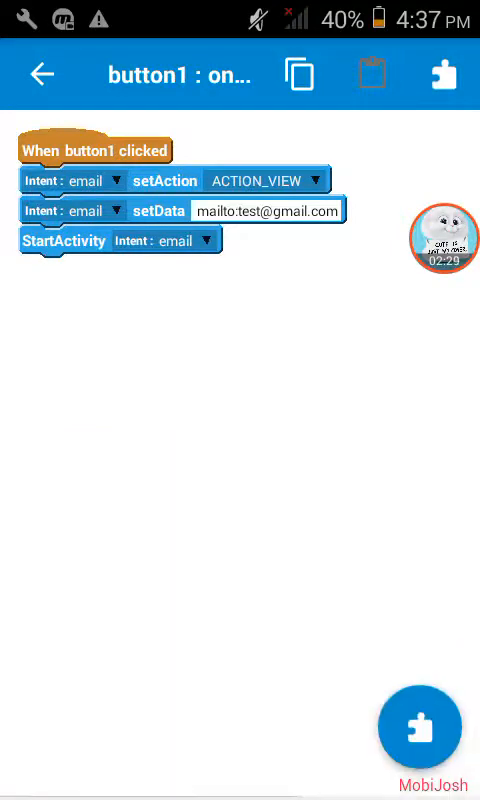
click(42, 76)
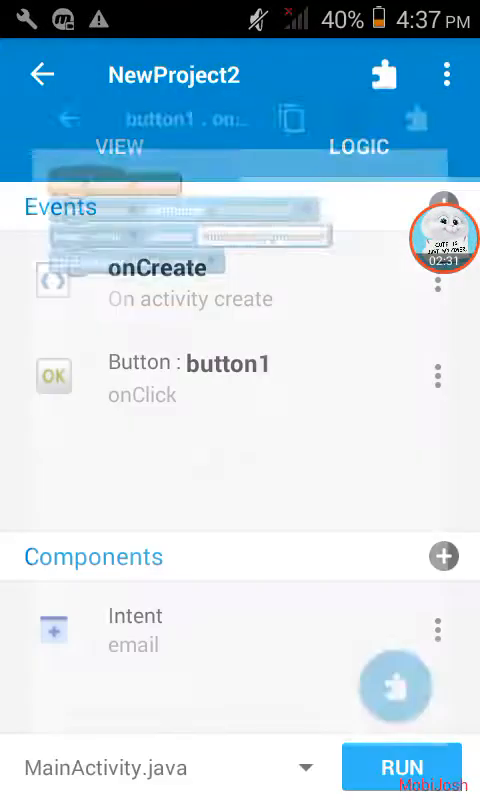
click(118, 146)
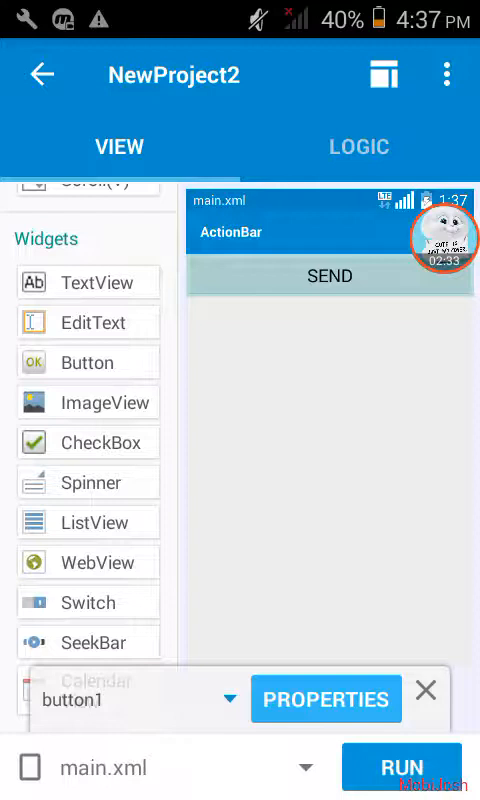
click(402, 768)
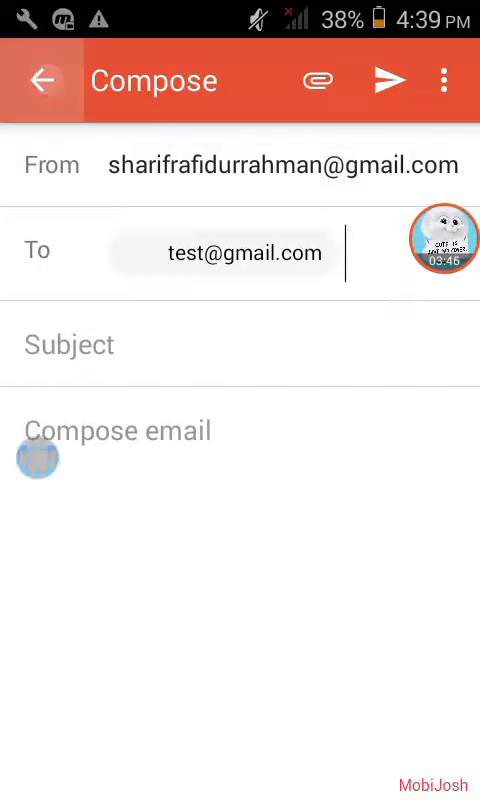
Back out of the Gmail draft to button1's onClick editor
click(40, 80)
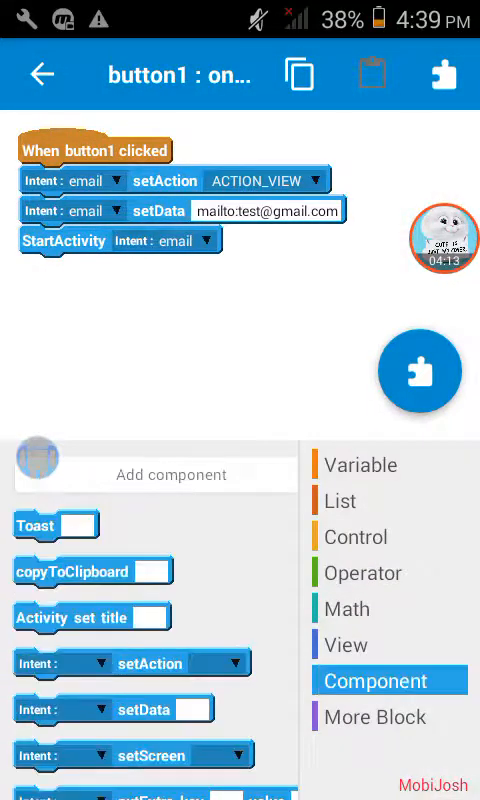
Add a putExtra block to the email intent with key subject
scroll(down, 3)
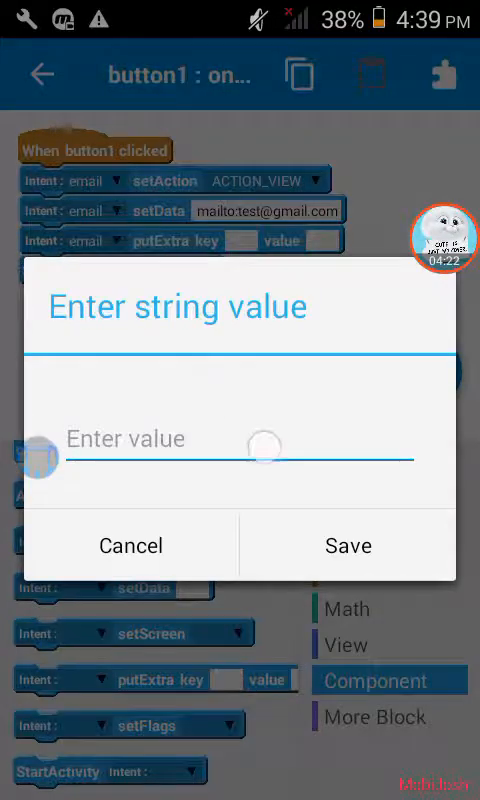
click(240, 438)
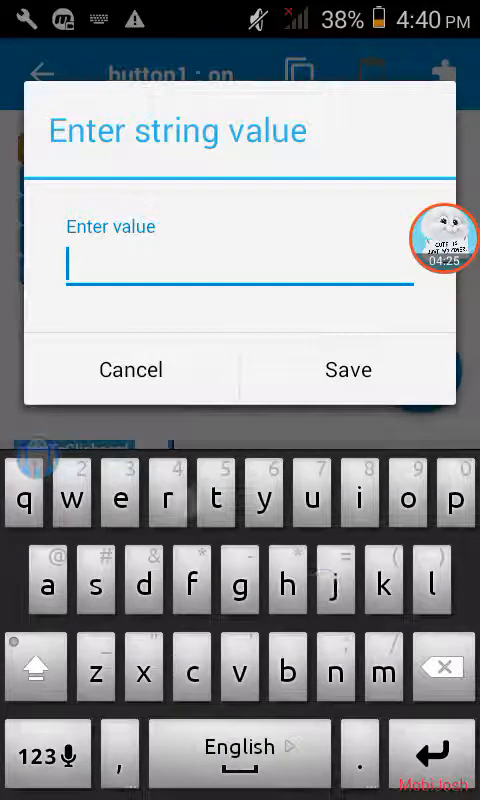
text(subjec)
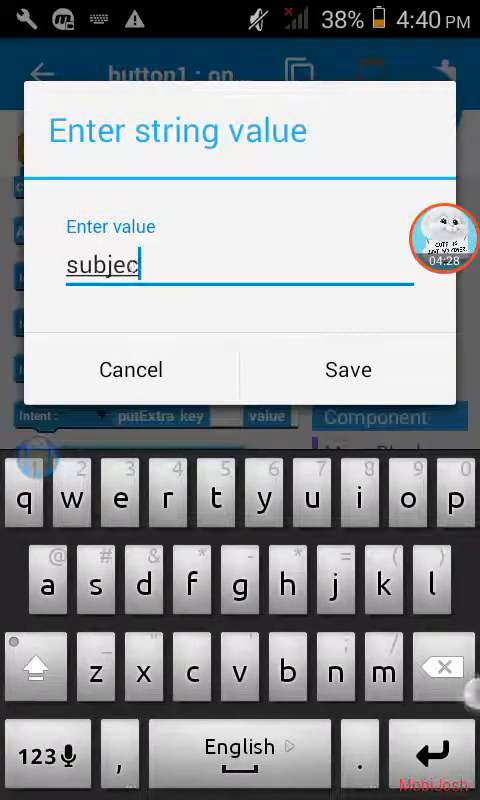
click(348, 368)
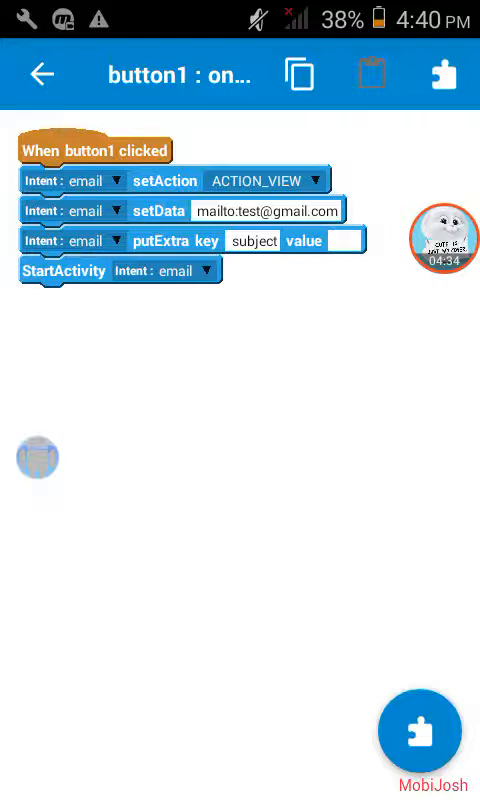
Enter Feedback as the extra's value
click(344, 240)
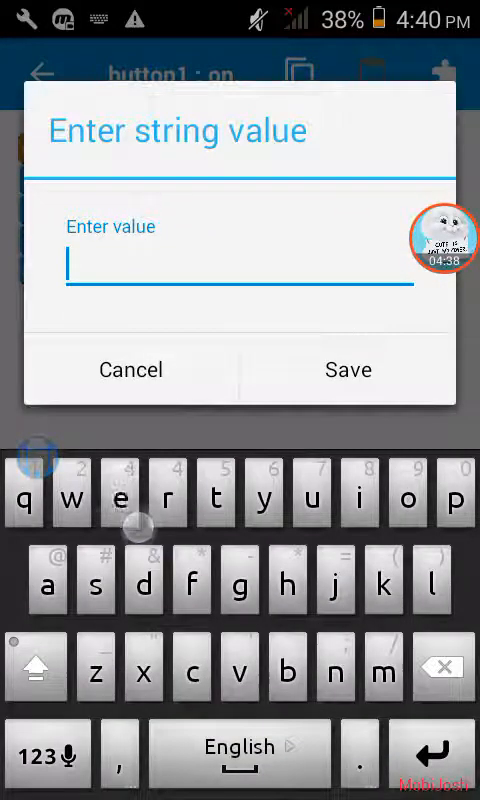
text(Feed)
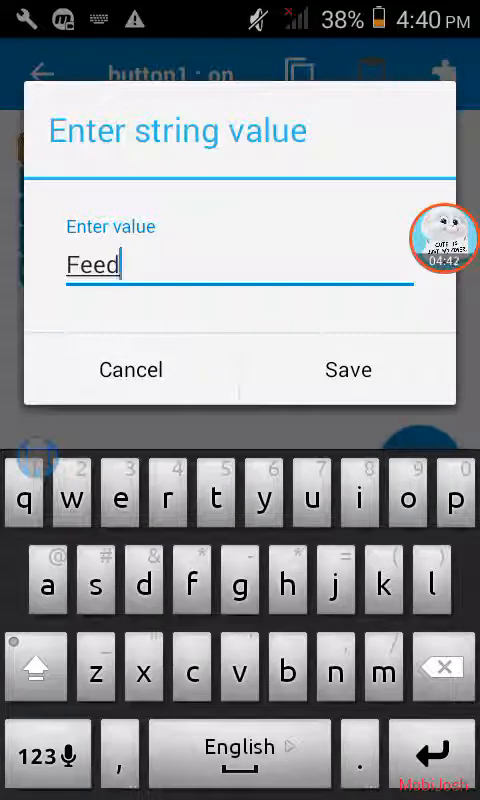
text(back)
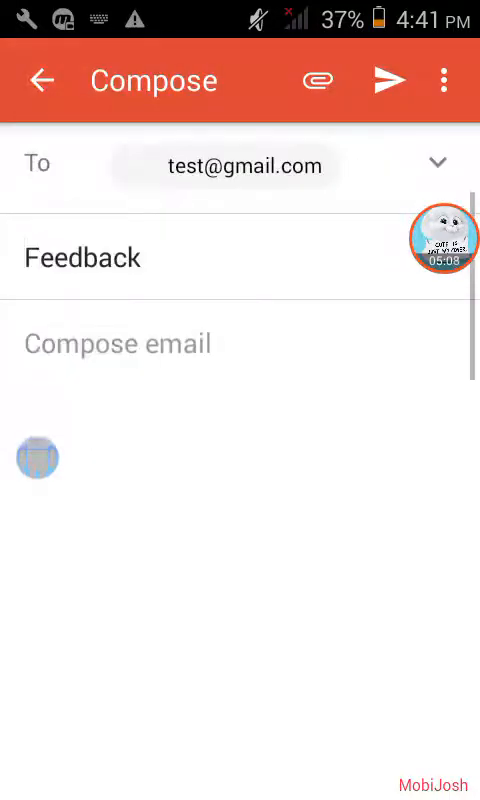
Leave the Feedback draft and return to Gmail's Primary inbox
click(116, 344)
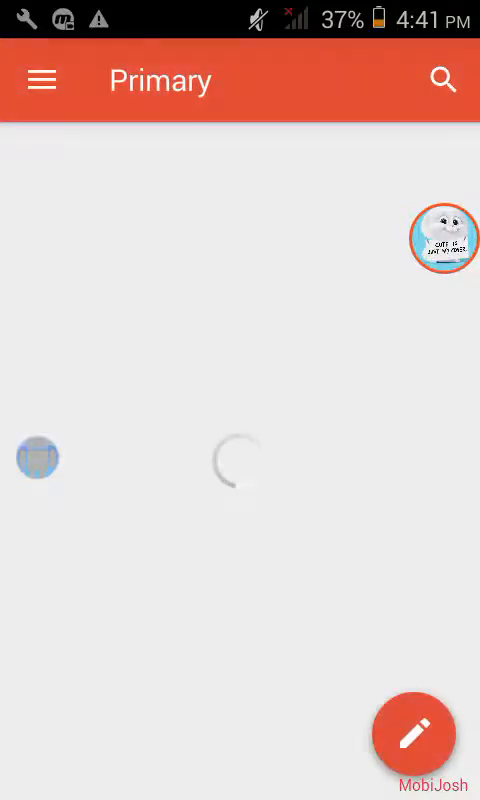
click(444, 238)
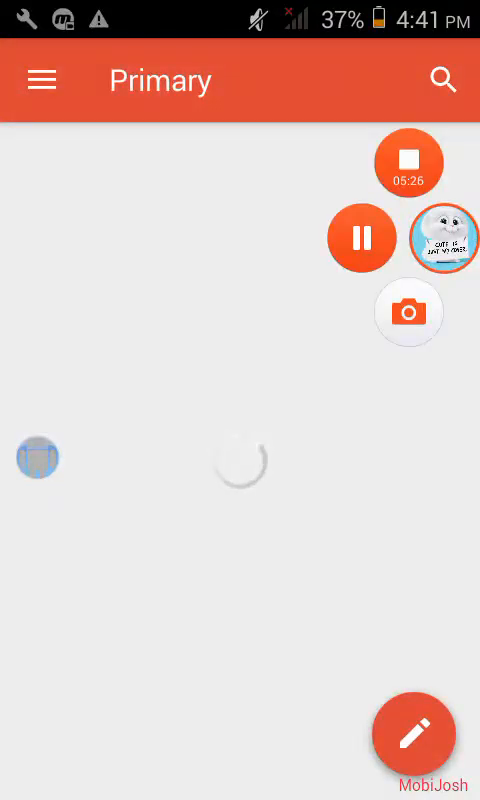